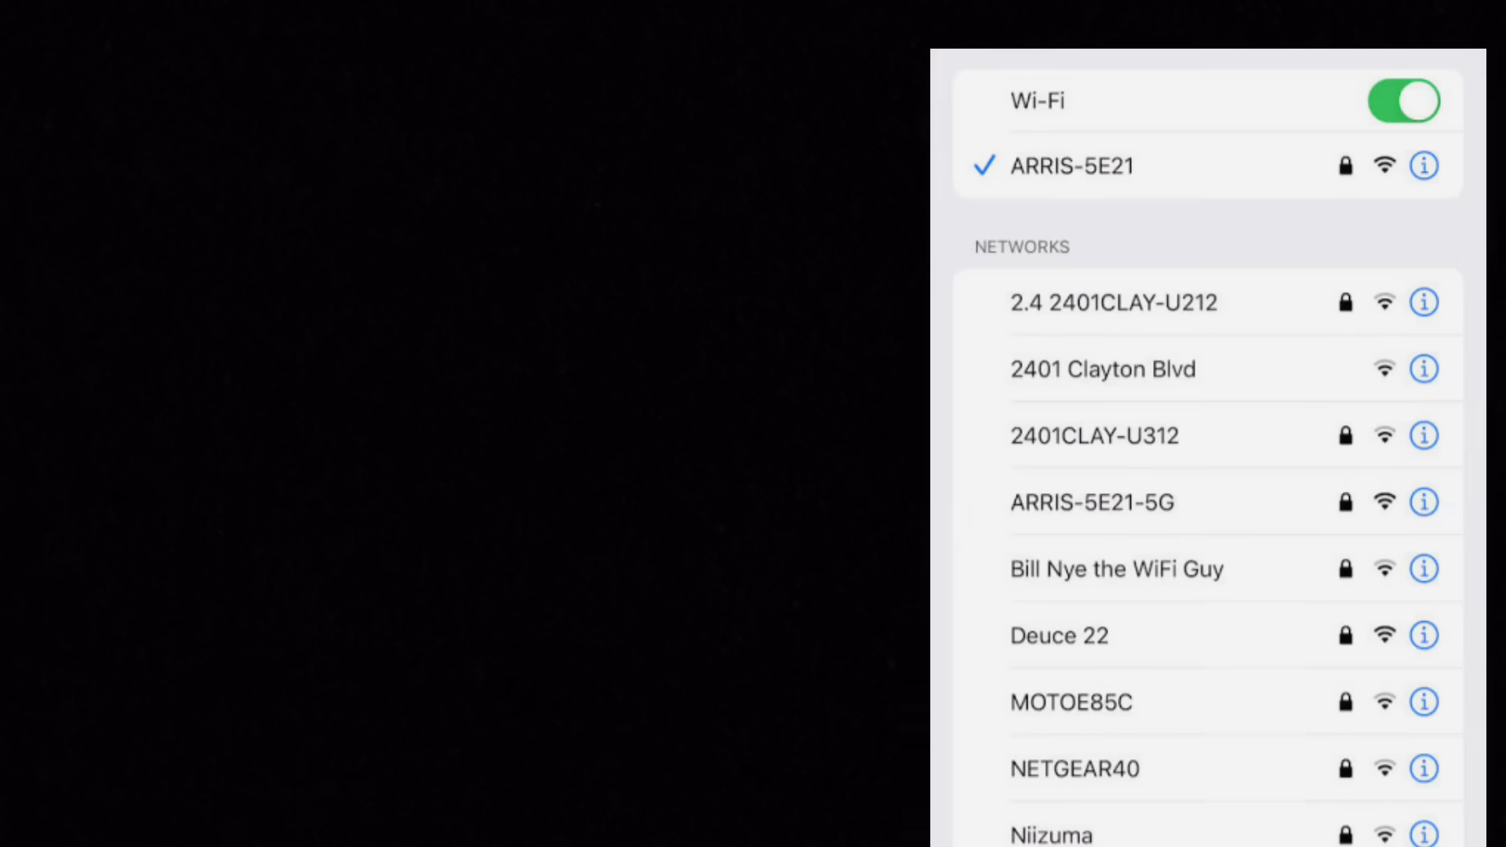
{"action": "type", "text": "SSID"}
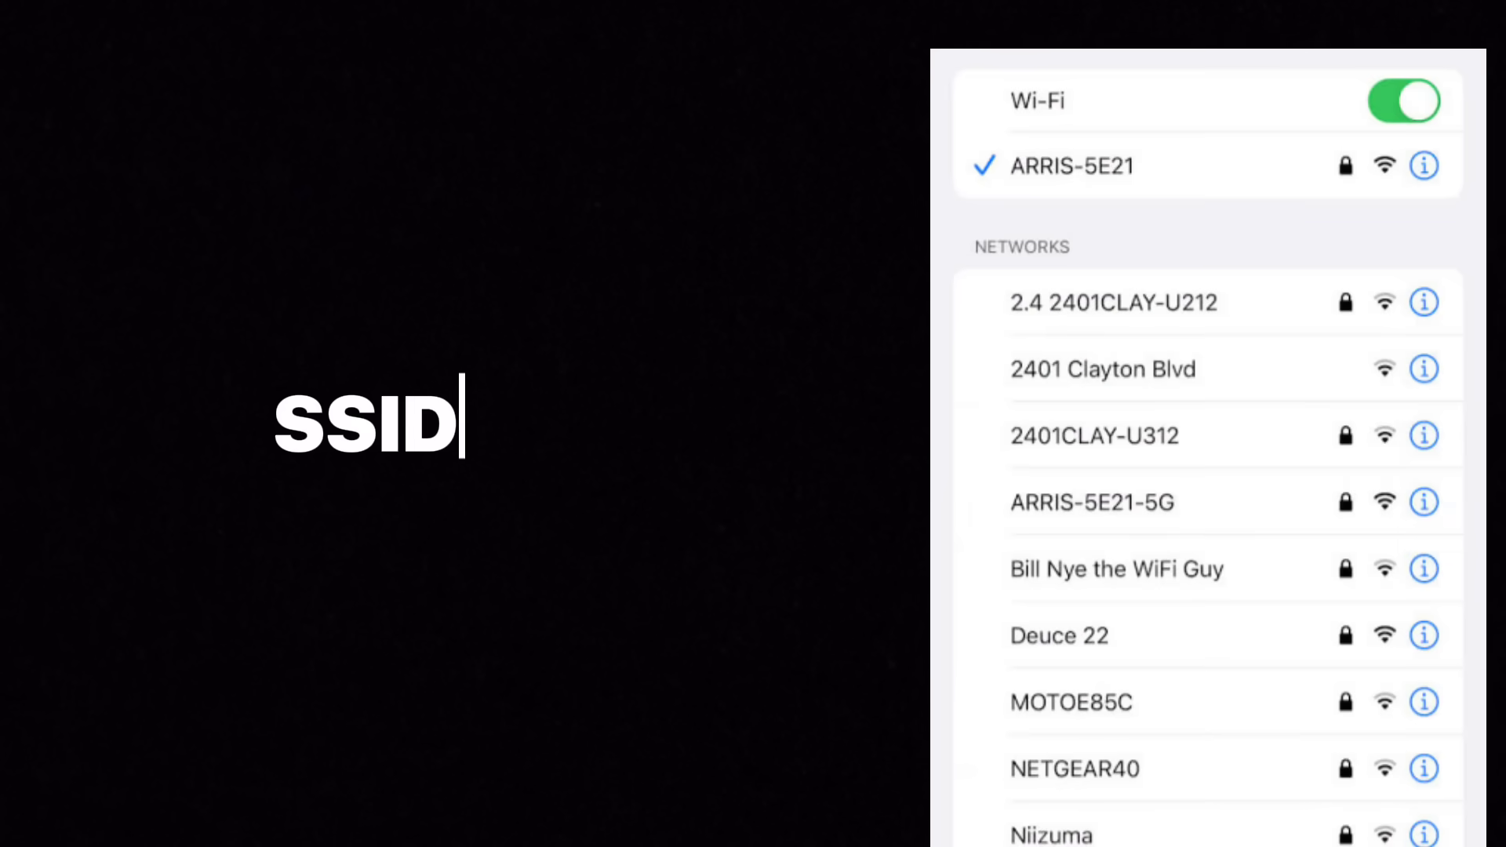